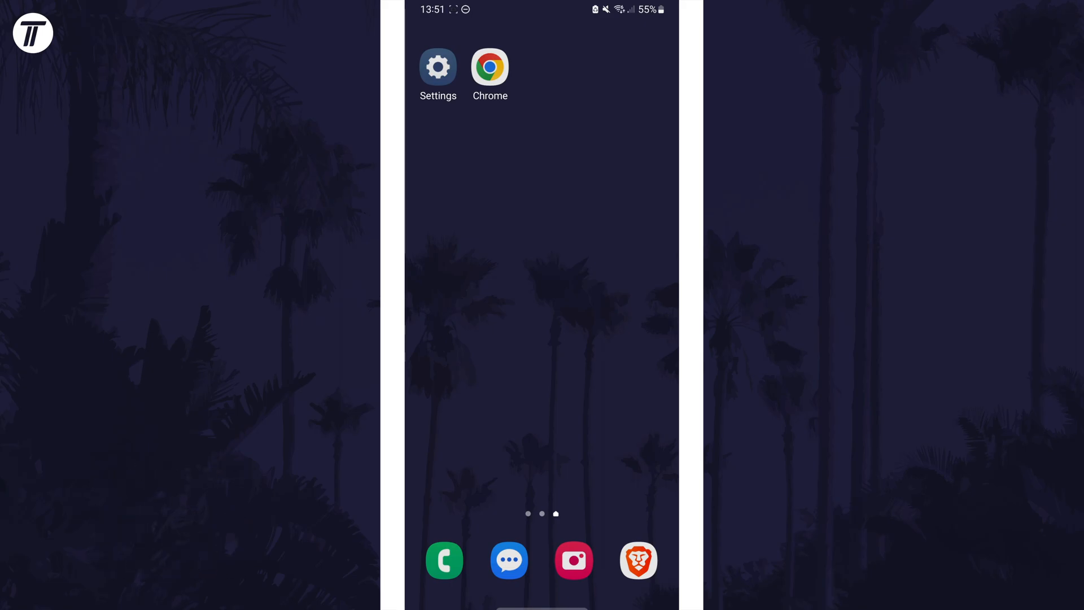
# Launch Chrome from the home screen so the Tropical Tech YouTube page shows.
pyautogui.click(489, 69)
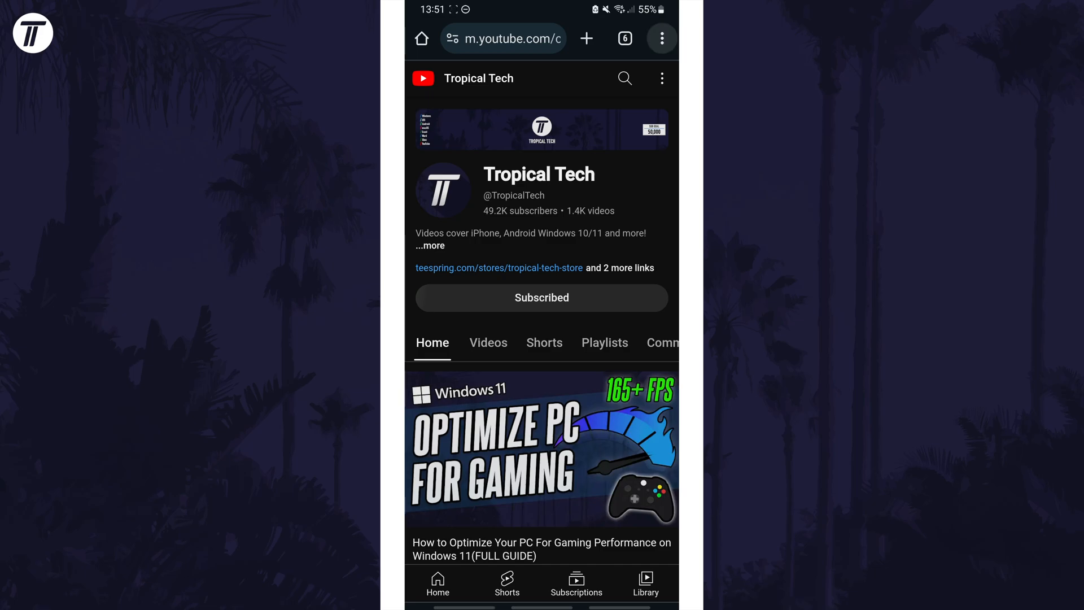
# Go from the three-dot menu into Chrome Settings toward Payment methods.
pyautogui.click(660, 39)
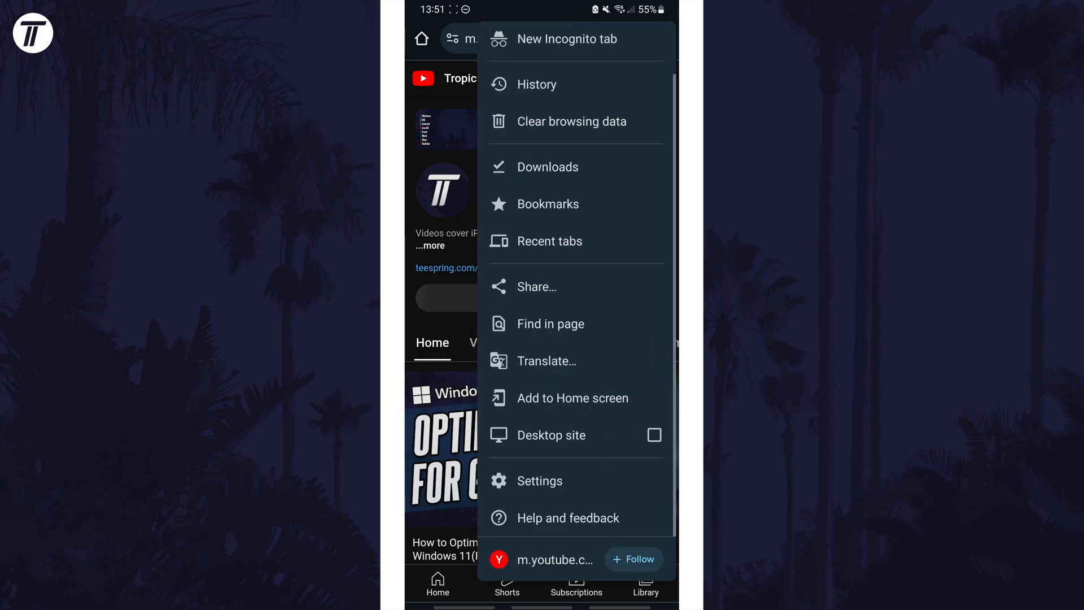
pyautogui.click(540, 481)
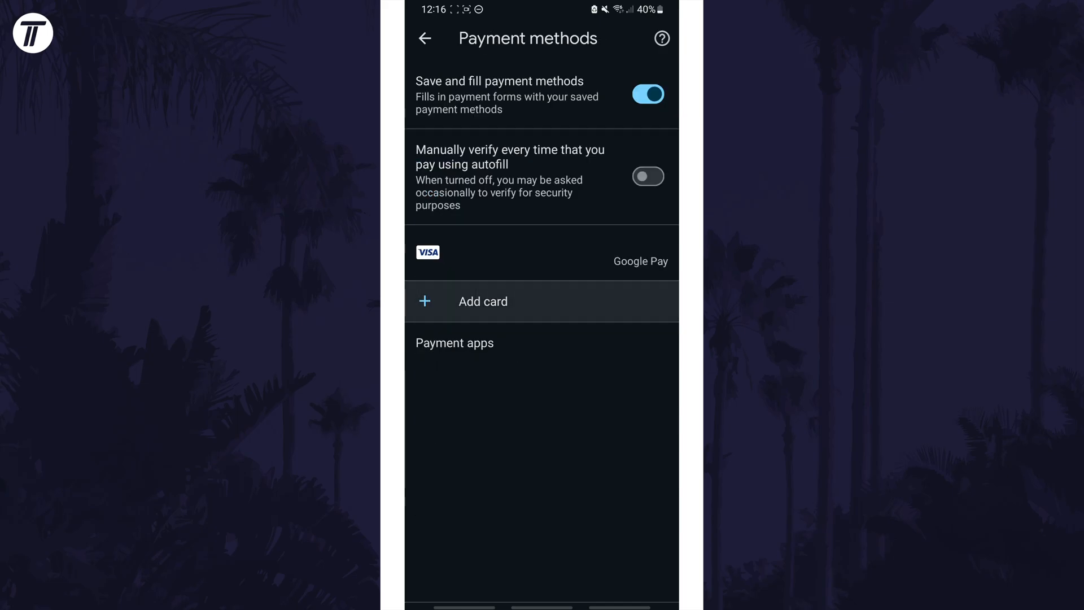
# Start the Add card form and focus the Card number field.
pyautogui.click(482, 300)
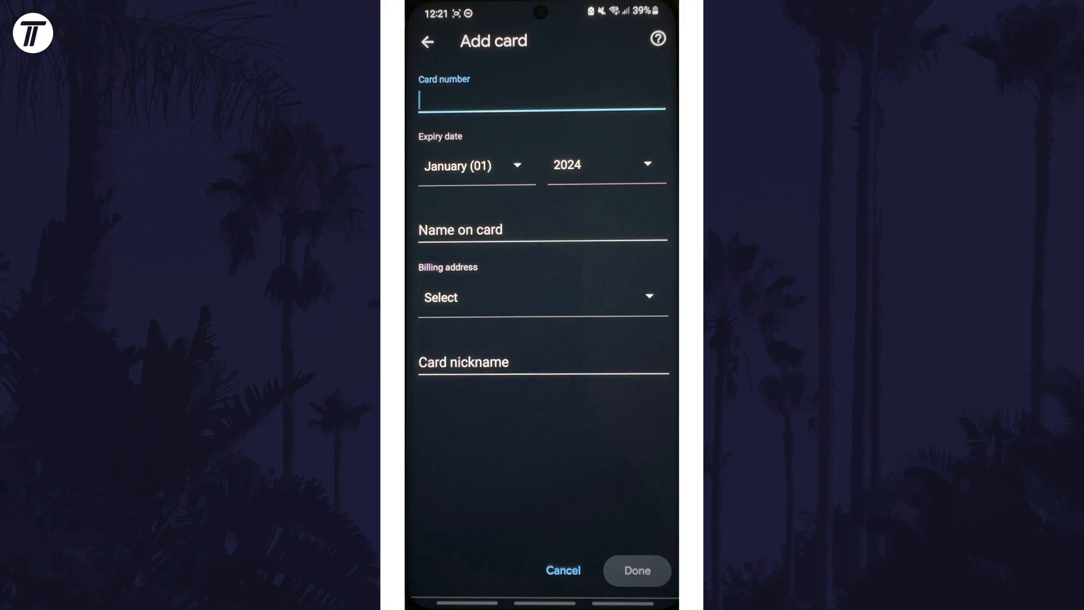
pyautogui.click(426, 42)
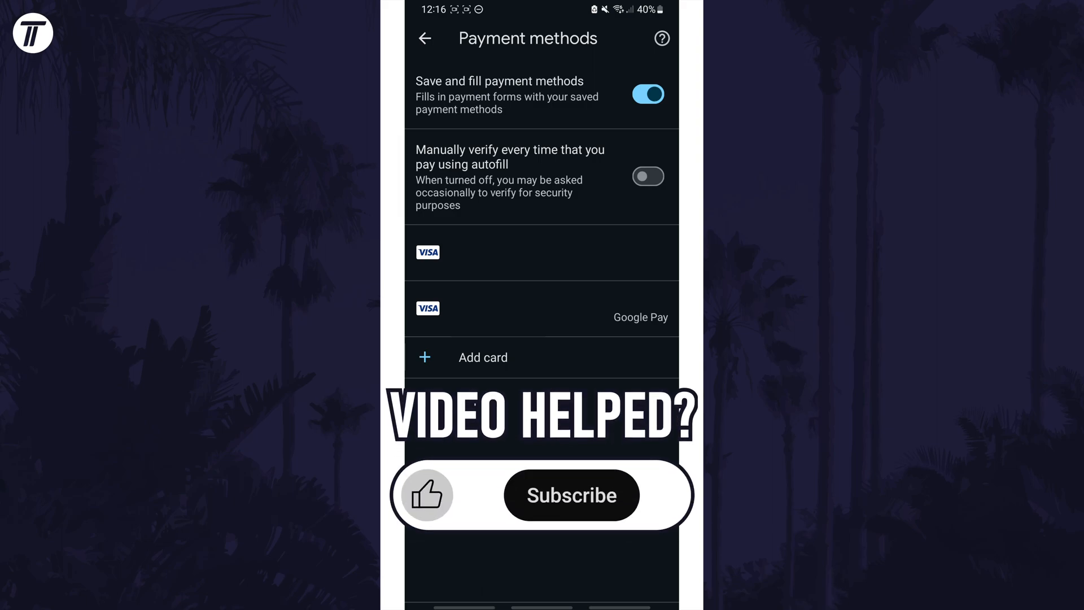
pyautogui.moveTo(587, 525)
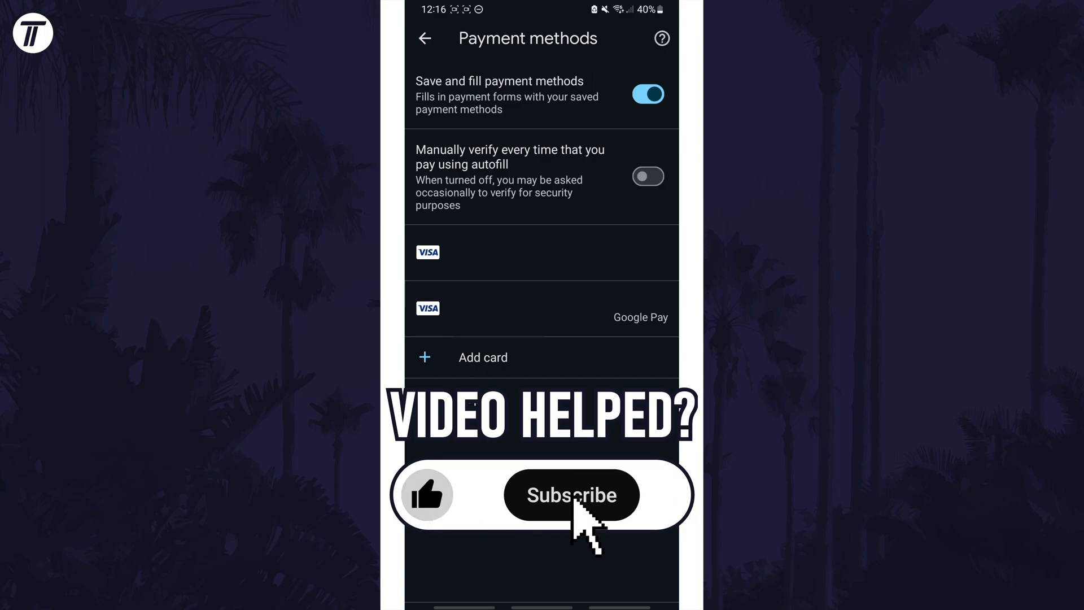
# Confirm the filled card details with Done to save the second Visa card.
pyautogui.click(571, 494)
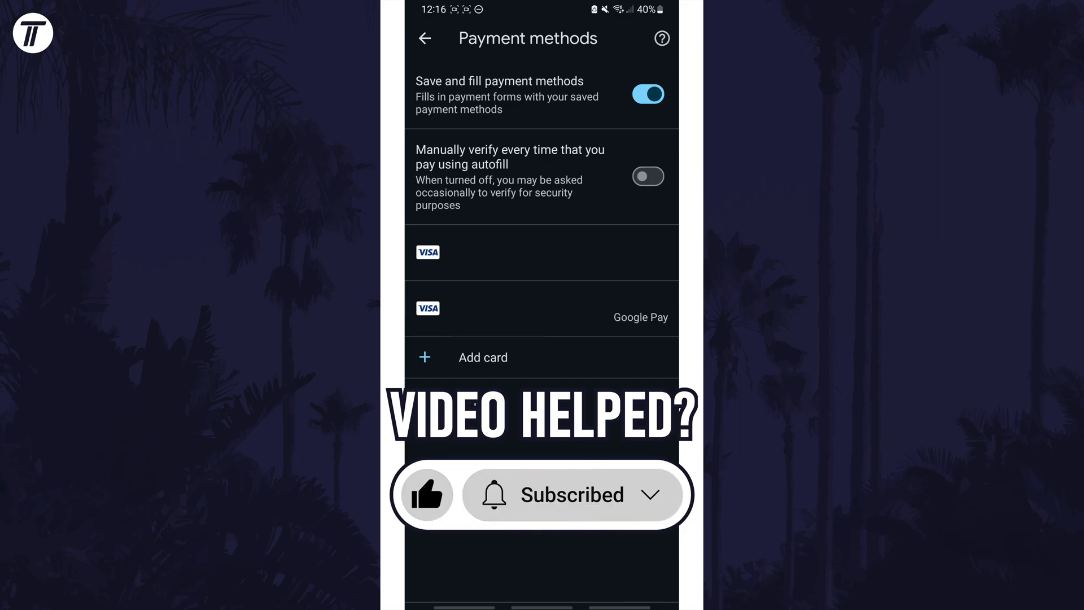